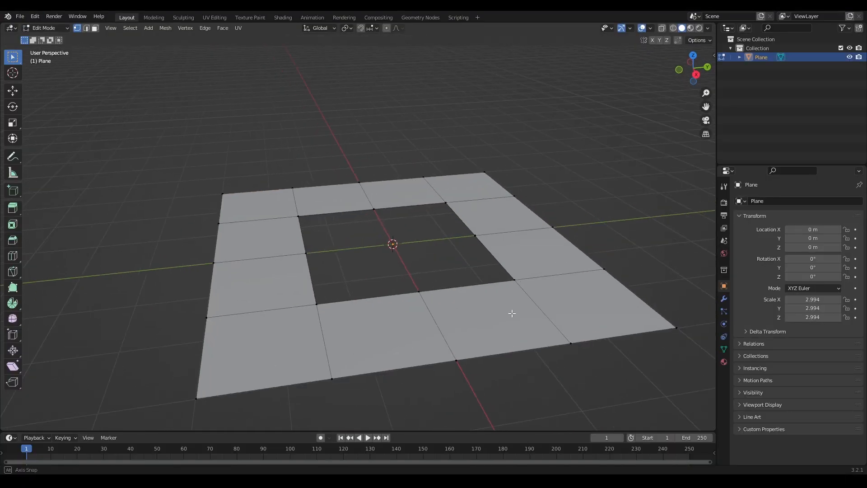
# Step: Scale the inner edge loop of the plane's hole outward to widen the opening
pyautogui.press('s')
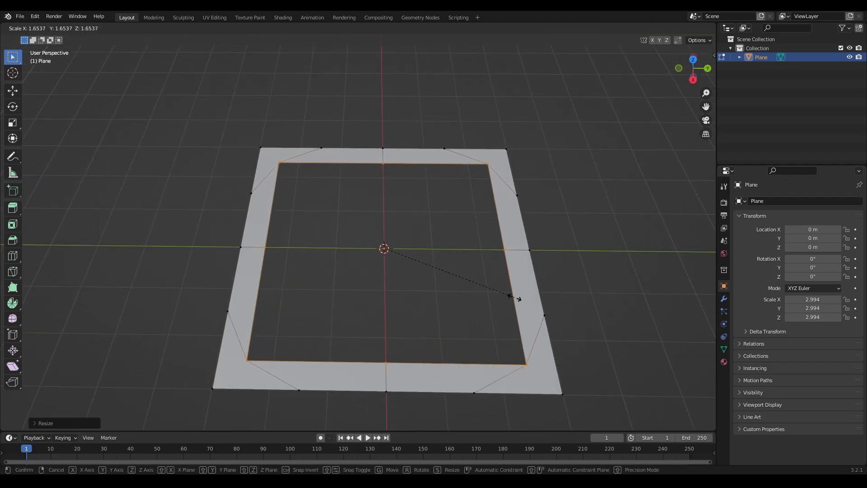
pyautogui.click(552, 236)
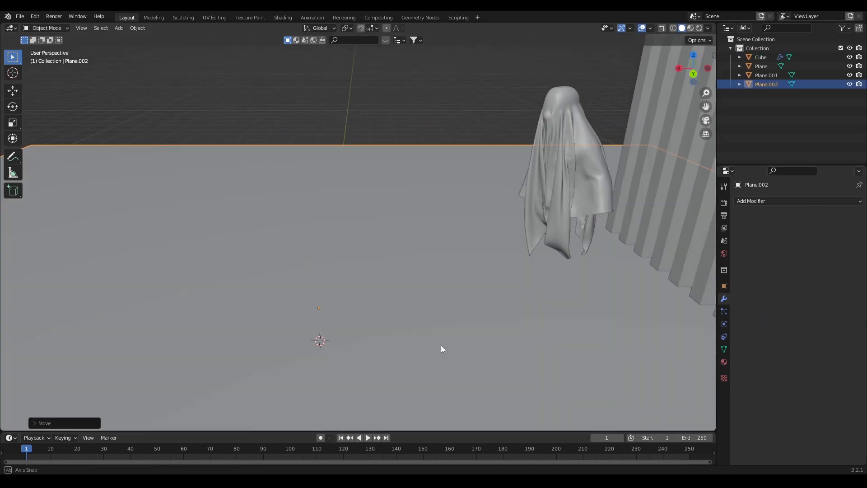
# Step: Adjust Plane.002 in Edit Mode to open the floor around the stepped platform
pyautogui.click(47, 27)
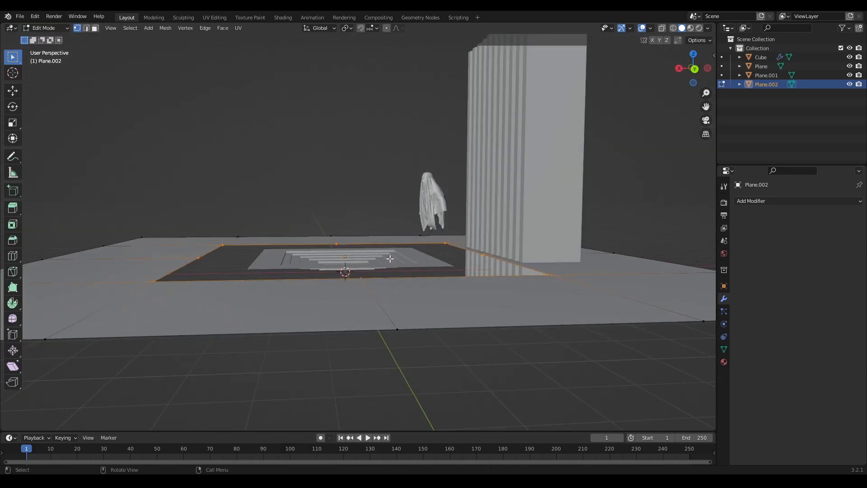
pyautogui.press('g')
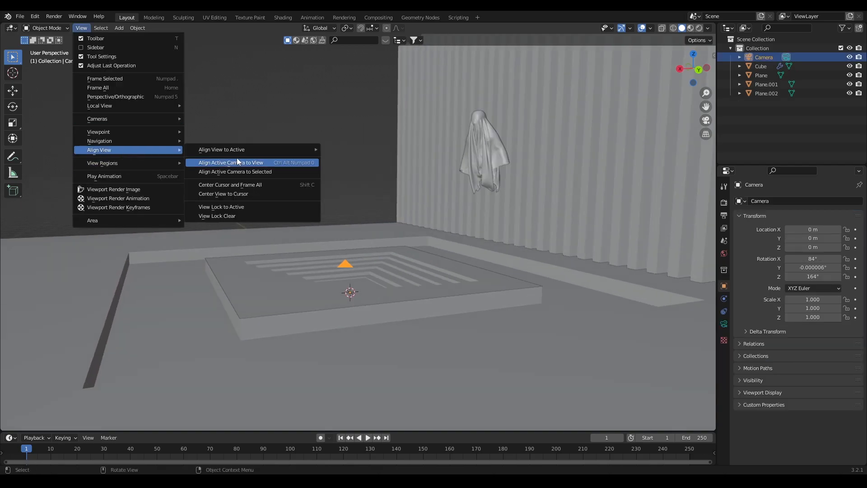
# Step: Align the camera to the current view, then select and duplicate the pillared Cube wall
pyautogui.click(231, 162)
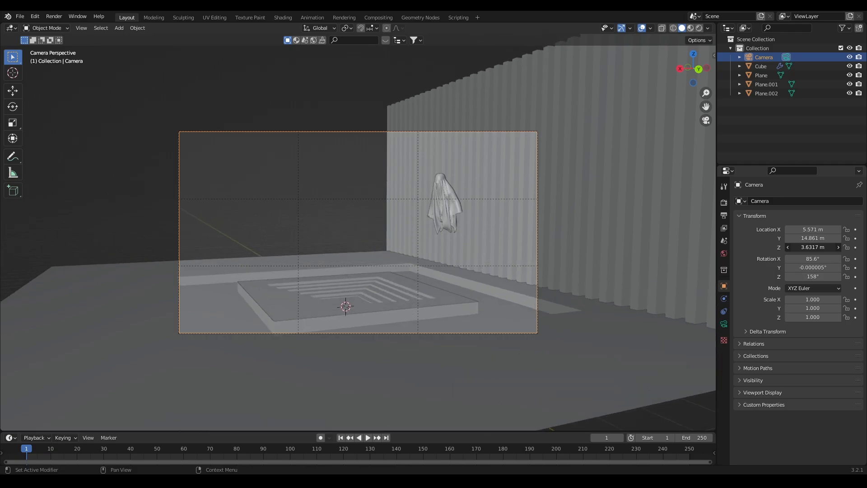
pyautogui.click(762, 66)
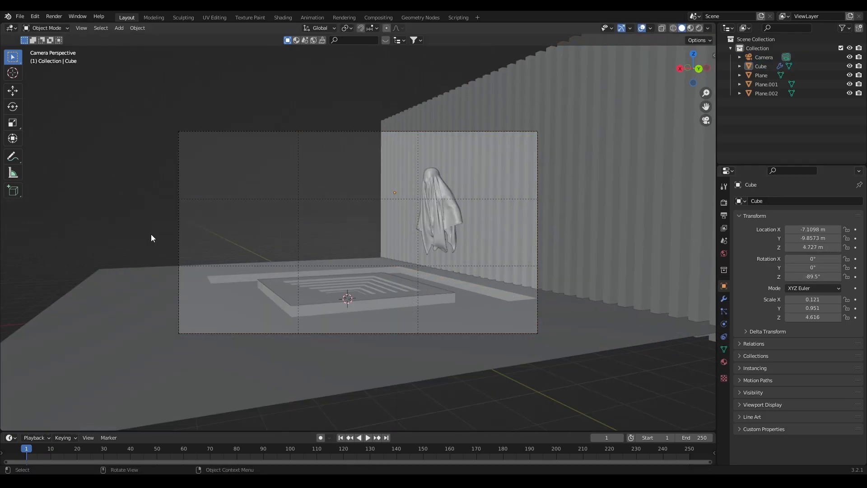
pyautogui.press('shift+d')
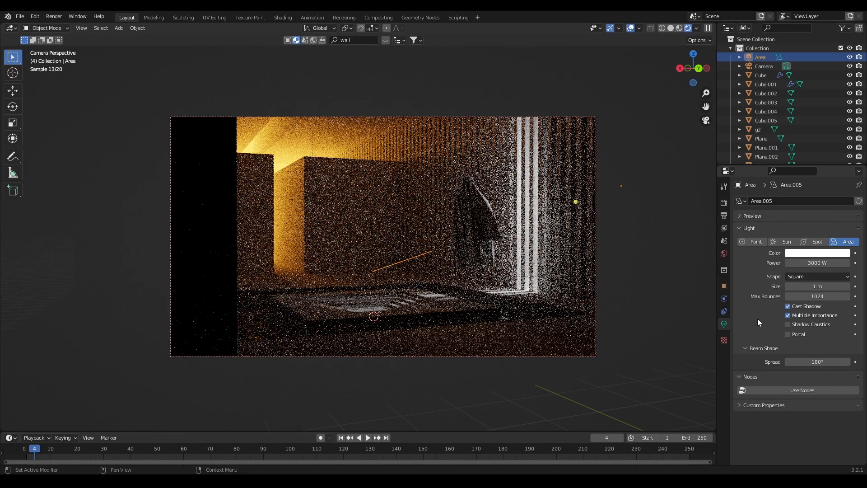
# Step: Open a new editor area beside the viewport after shaping the Cube.006 block
pyautogui.click(818, 253)
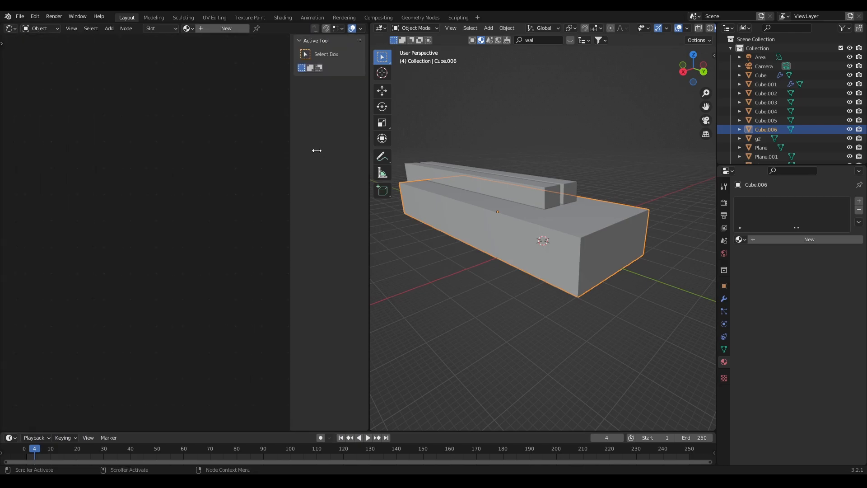
# Step: Add a Principled BSDF node to Cube.006's Material.009 node tree
pyautogui.write('pr')
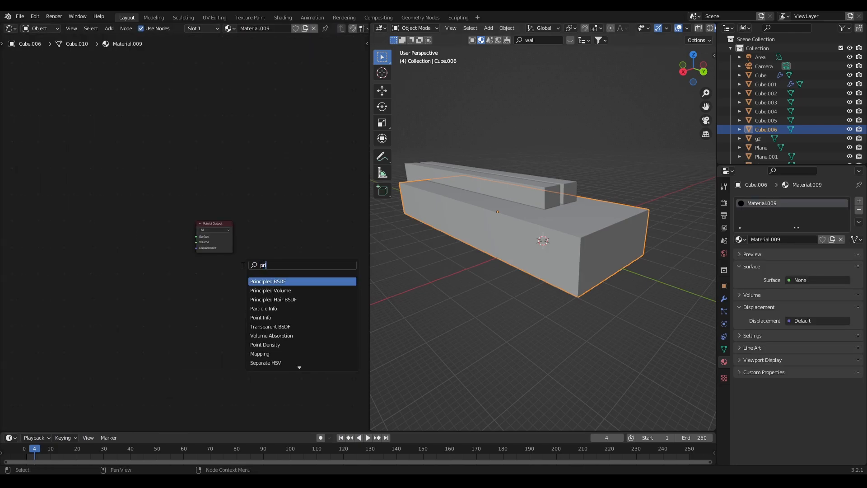
pyautogui.click(271, 290)
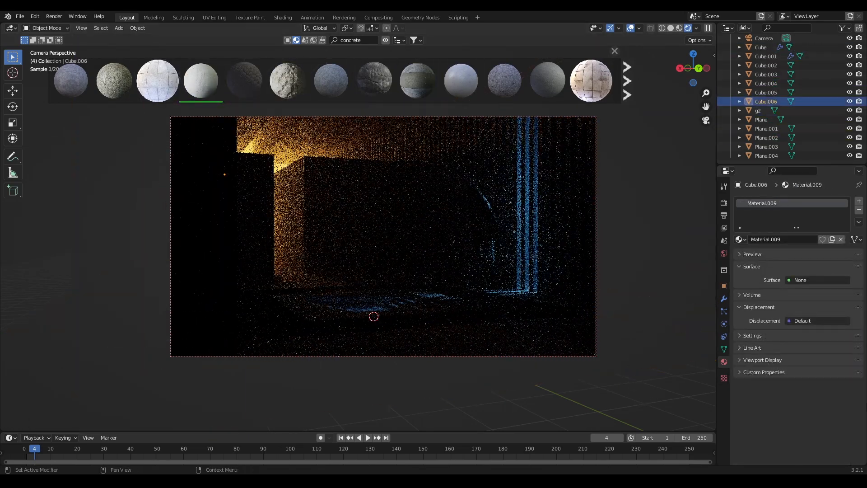
# Step: Select the orange-emitting Plane.004 so it can be moved left
pyautogui.click(766, 156)
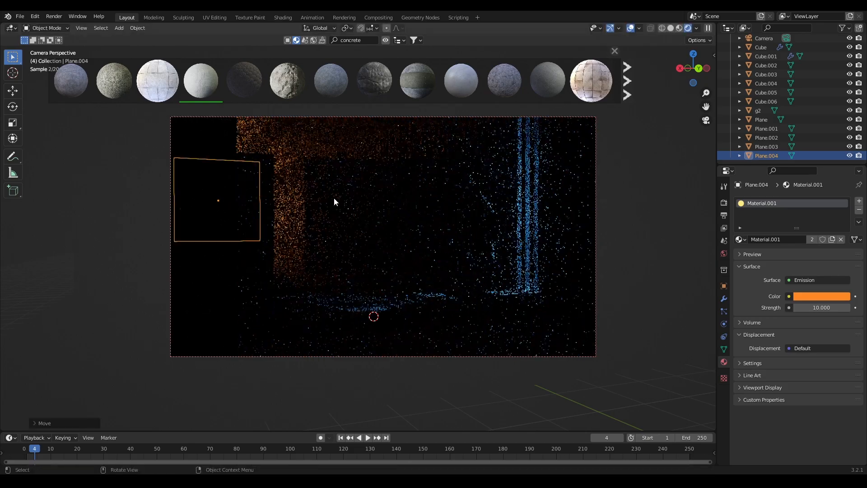